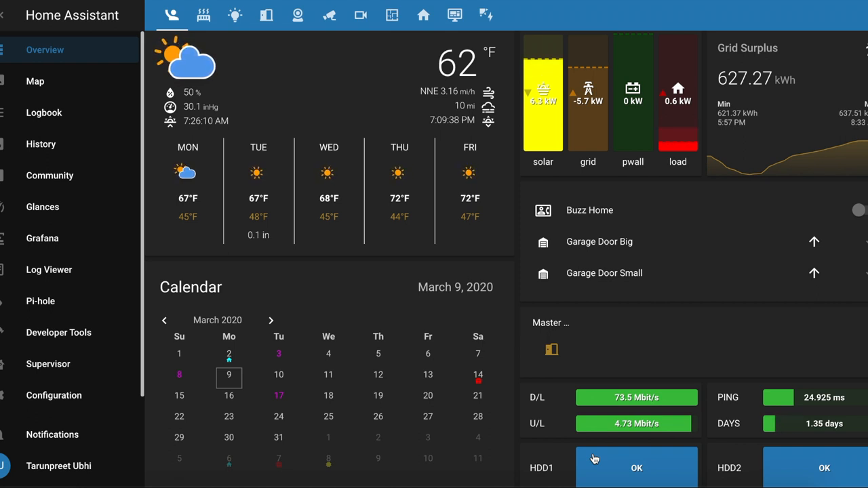
mouse_move(63, 215)
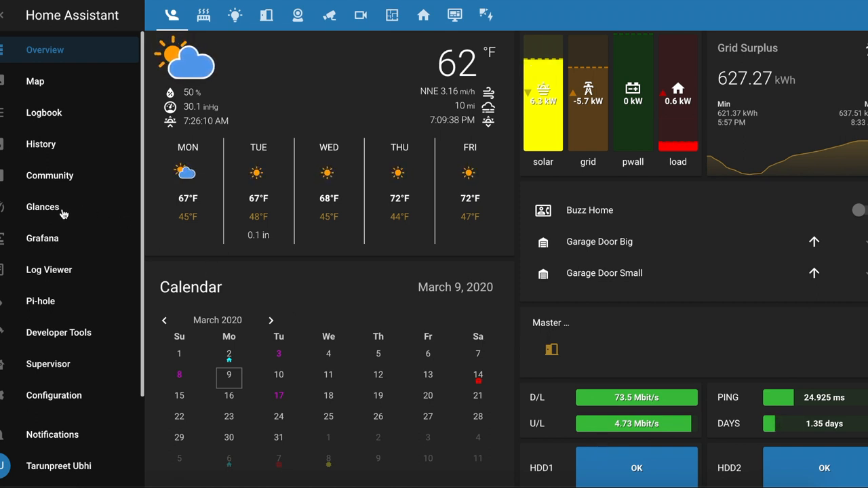
- Switch from the home dashboard to the Supervisor page
click(49, 364)
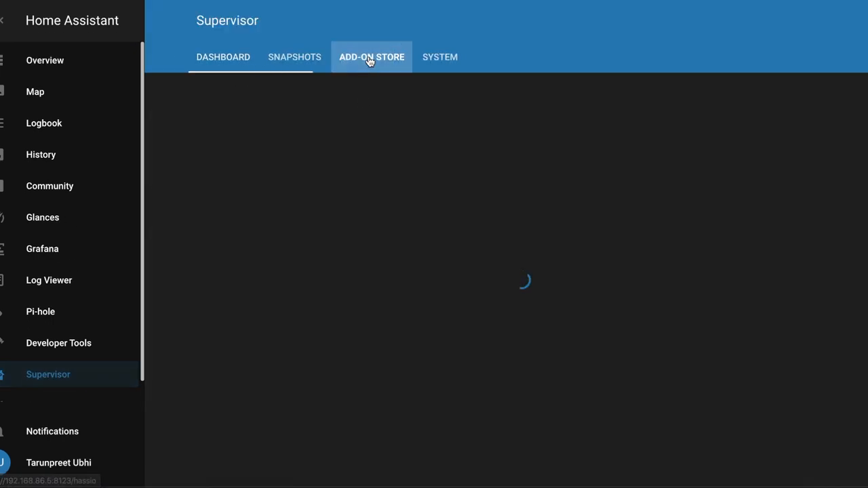
- Read through the Glances add-on About section, then launch the Glances panel
click(371, 57)
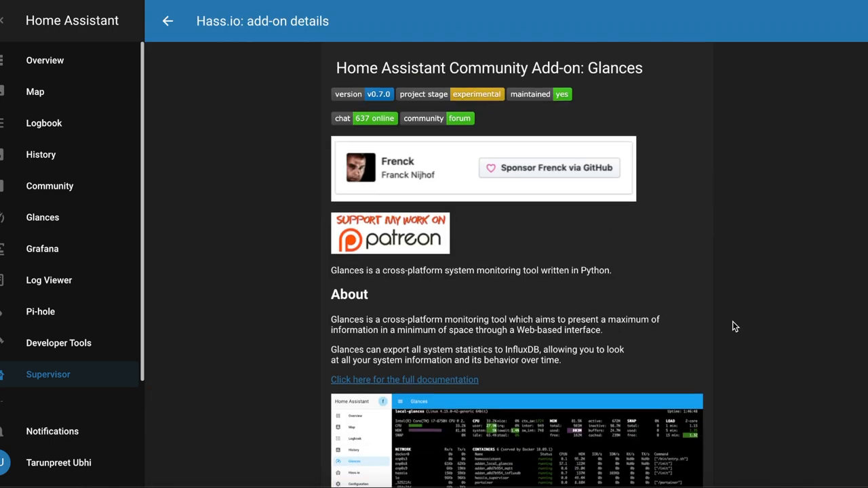
scroll(down, 3)
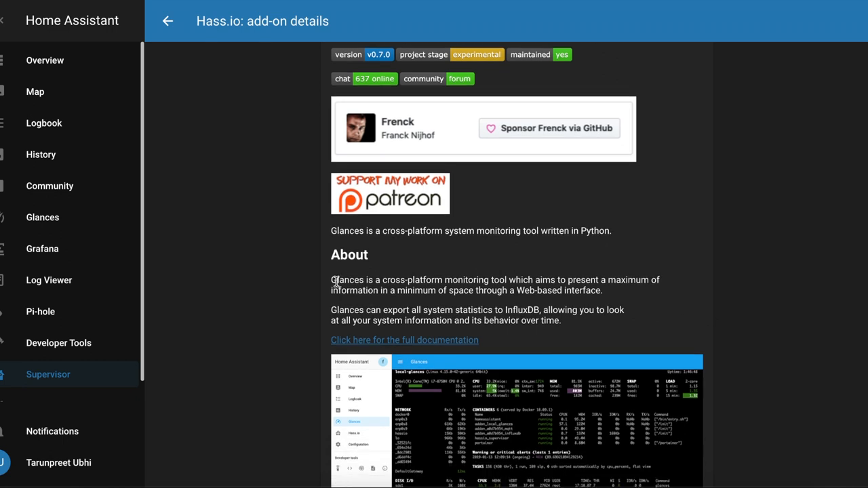
mouse_move(487, 281)
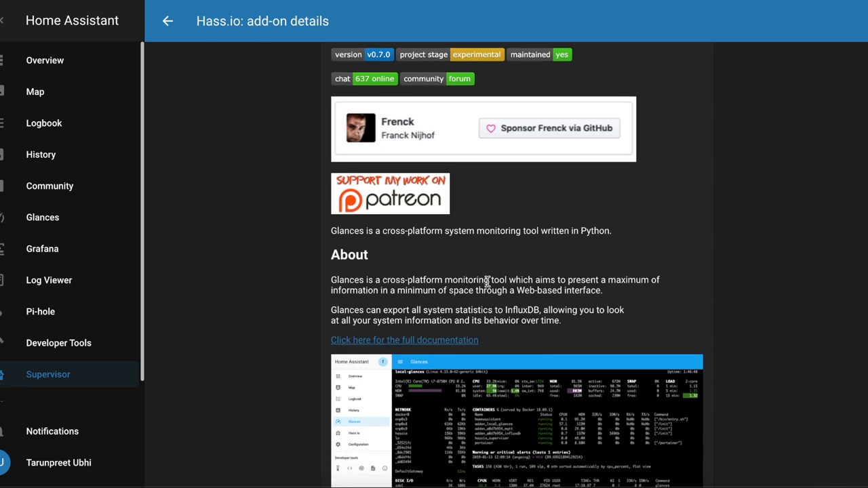
mouse_move(412, 293)
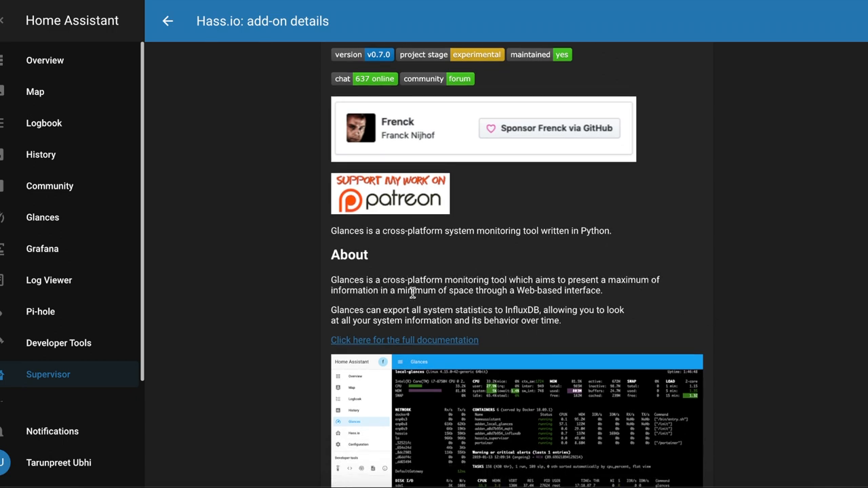
mouse_move(608, 296)
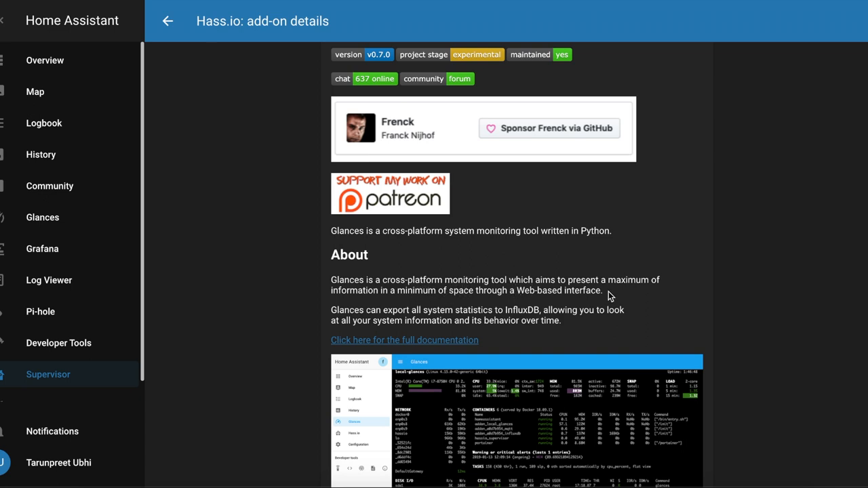
scroll(down, 3)
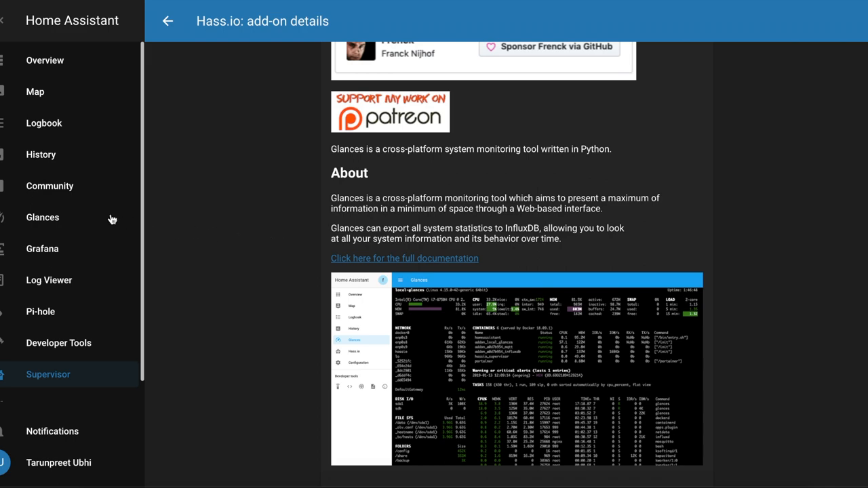
click(42, 217)
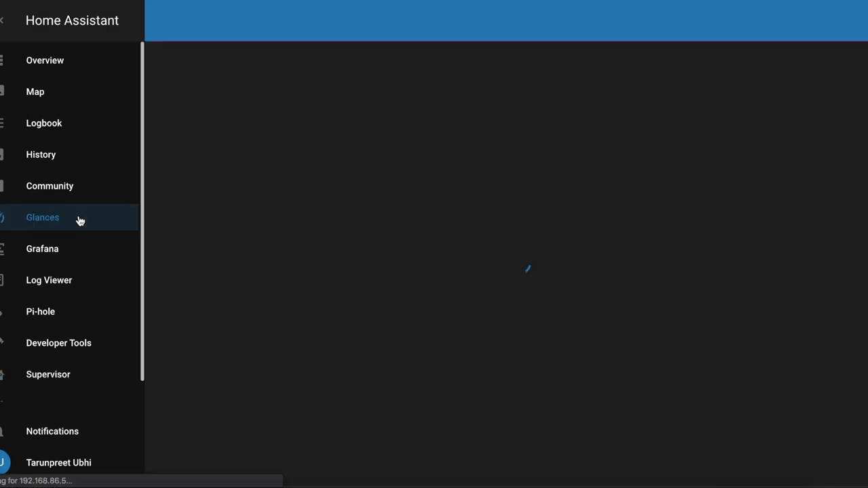
- Load the Glances panel and highlight the CONTAINERS heading listing 13 containers
click(42, 217)
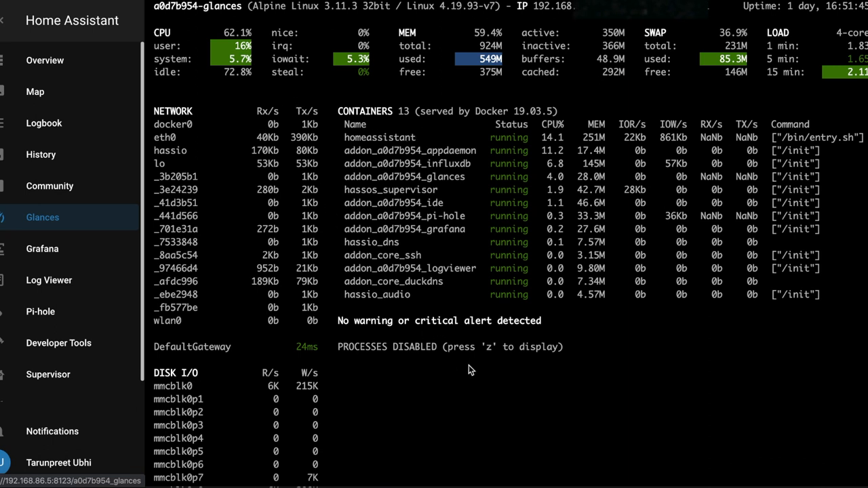
mouse_move(211, 34)
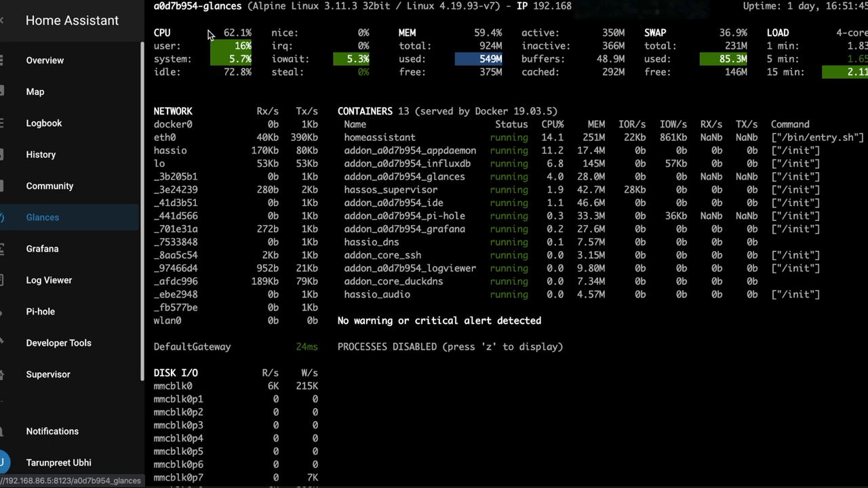
mouse_move(380, 72)
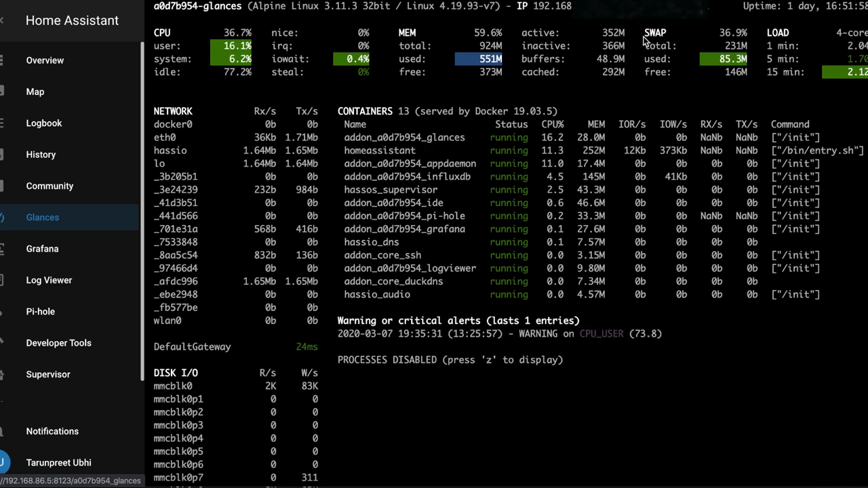
mouse_move(847, 75)
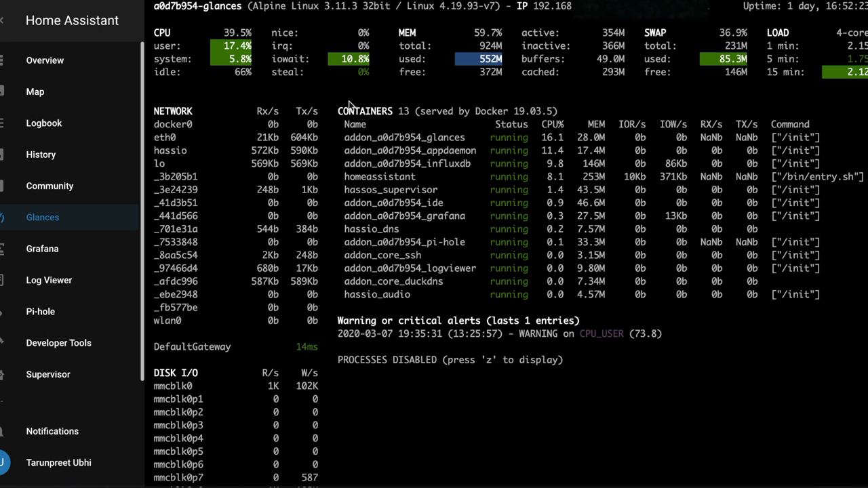
double_click(365, 111)
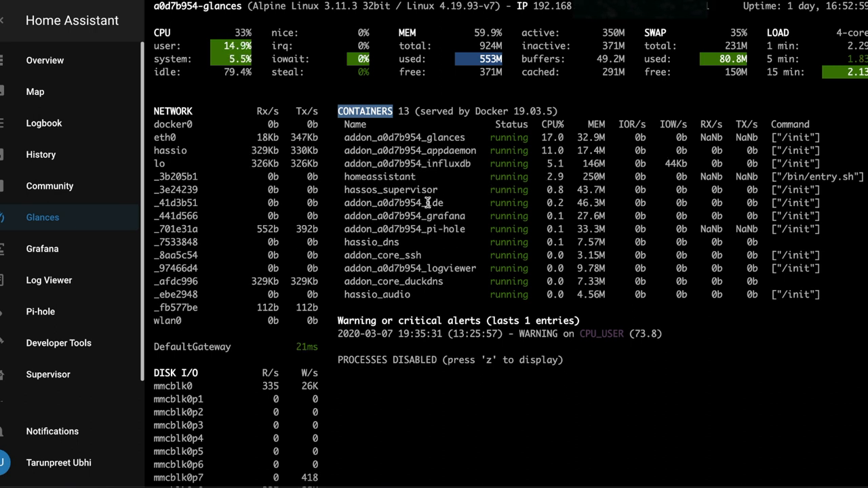
mouse_move(446, 280)
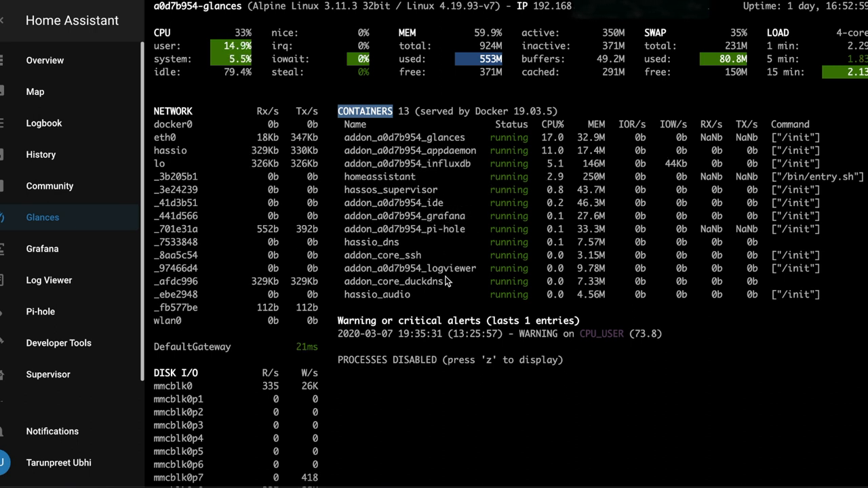
mouse_move(457, 296)
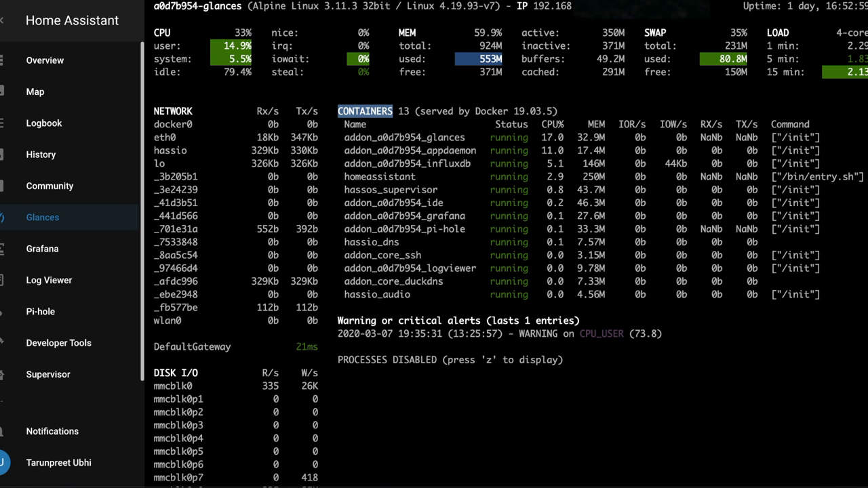
mouse_move(555, 137)
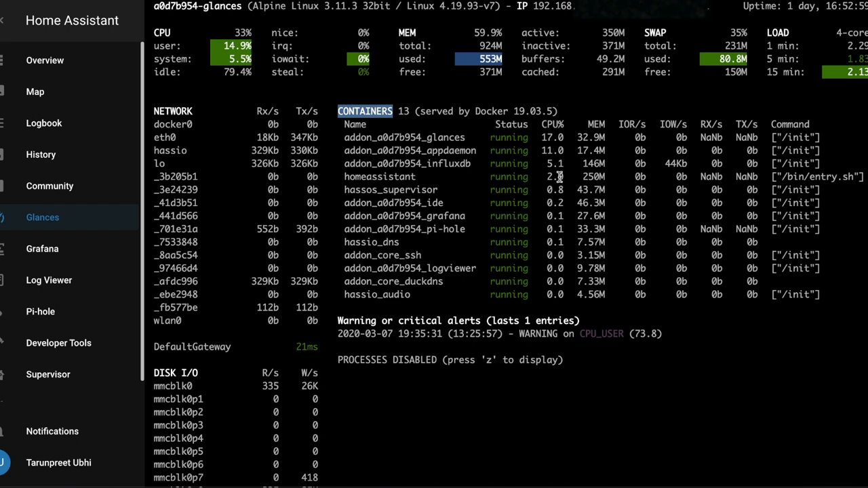
scroll(down, 3)
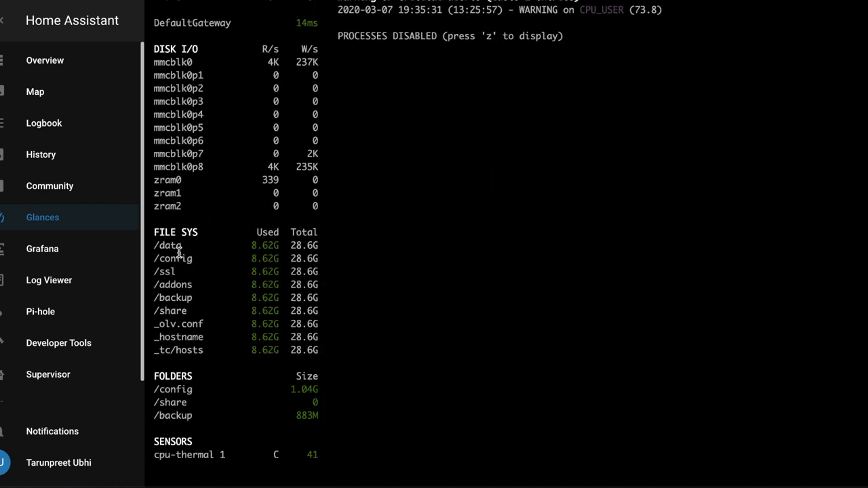
- Bring the DISK I/O, FILE SYS, FOLDERS and SENSORS readings into view
drag(169, 244, 210, 310)
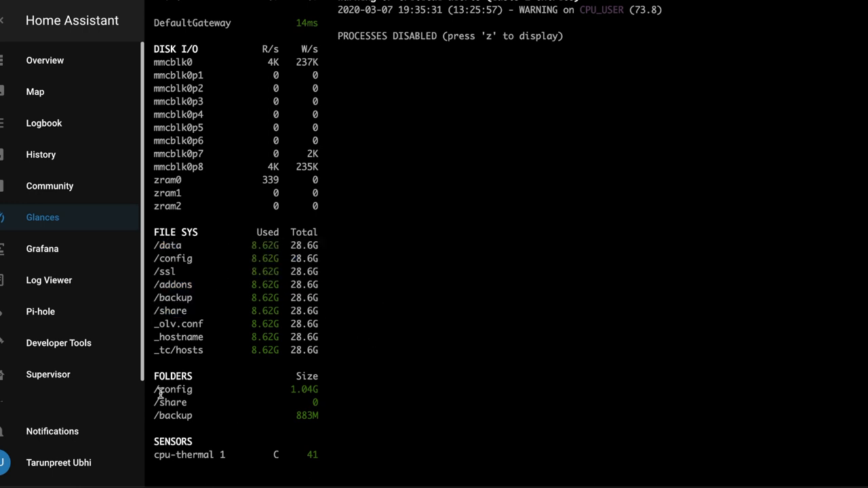
mouse_move(282, 408)
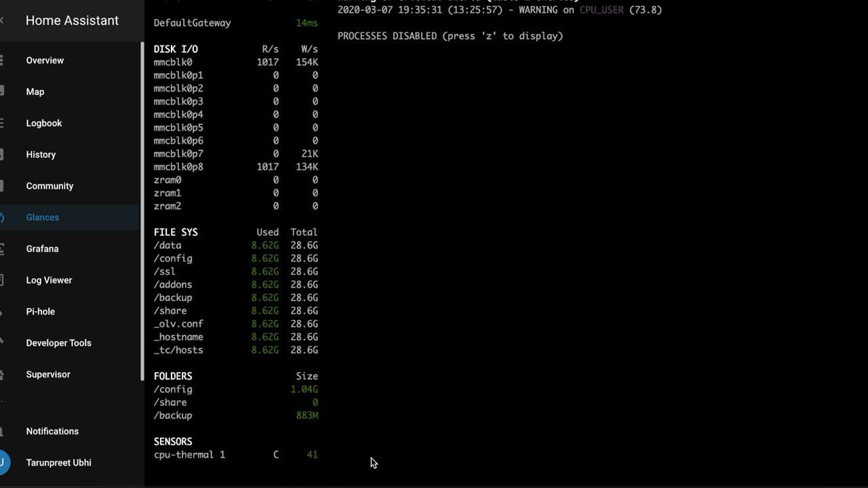
mouse_move(362, 452)
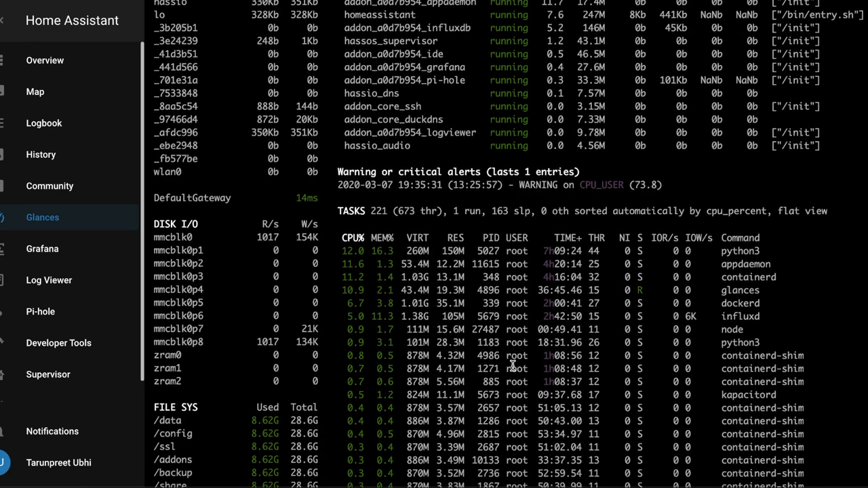
- Scroll through the Glances process list sorted by CPU percentage
scroll(down, 3)
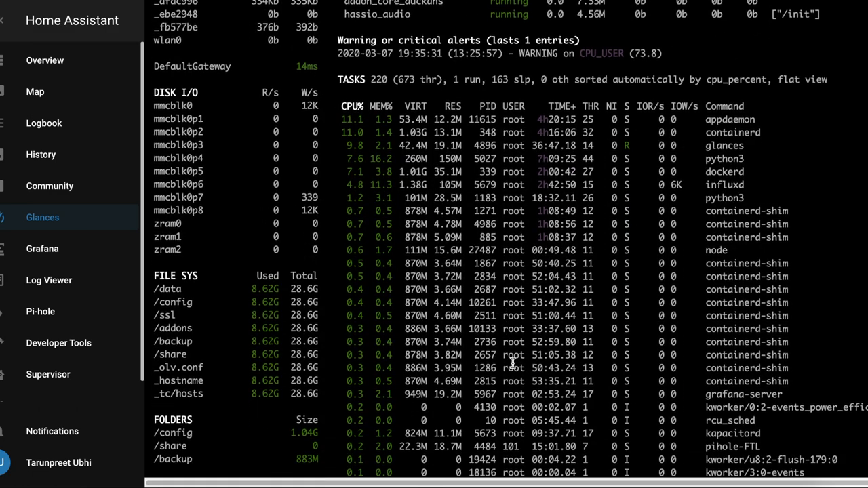
scroll(down, 3)
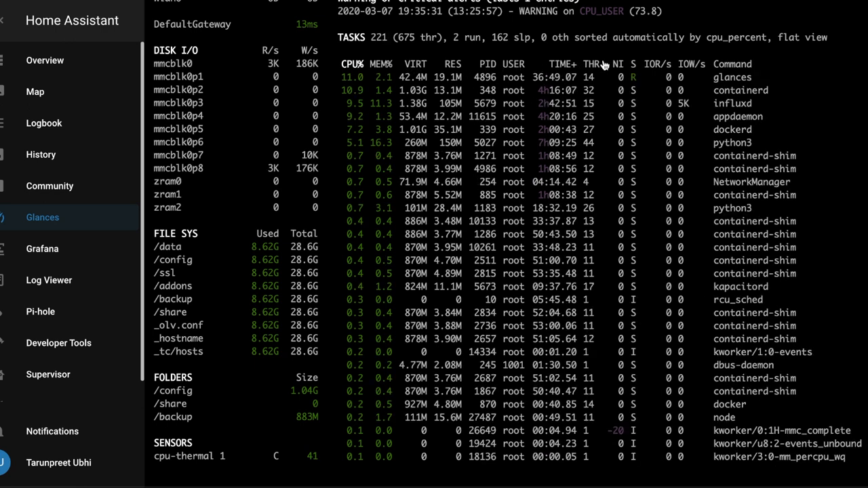
mouse_move(697, 70)
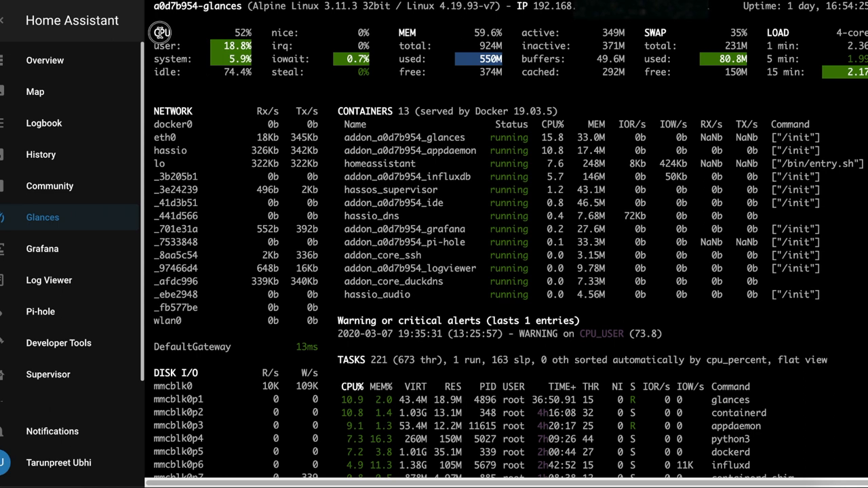
mouse_move(263, 66)
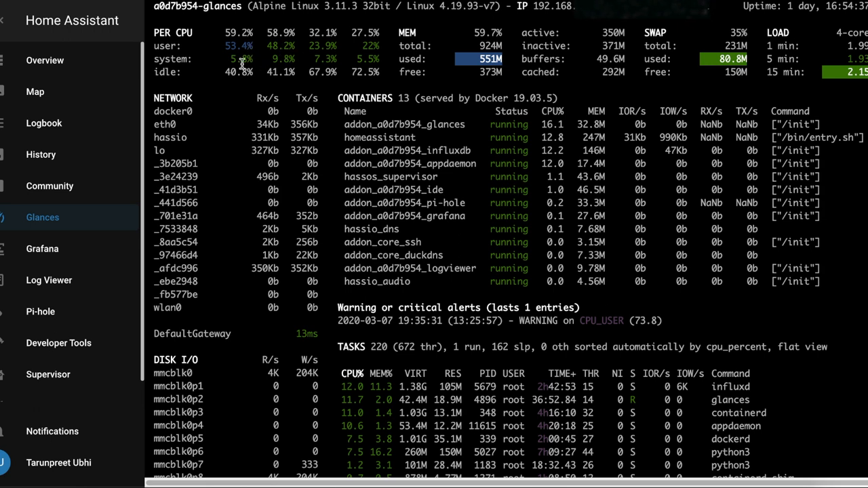
mouse_move(323, 73)
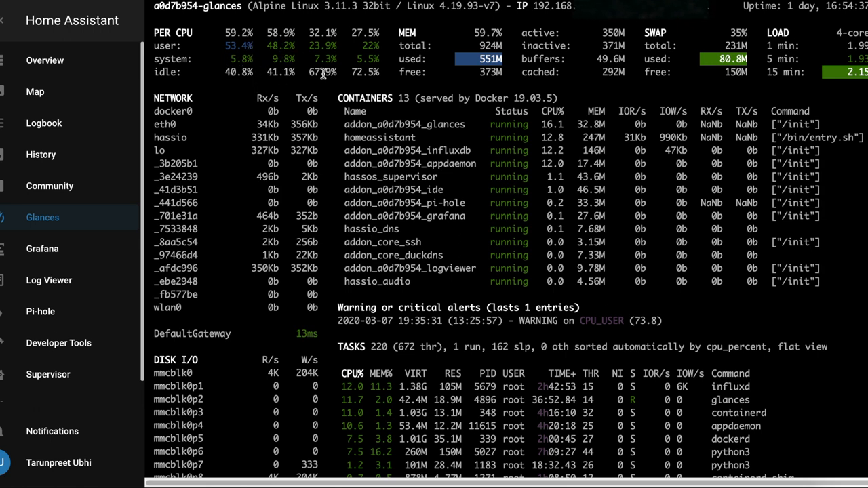